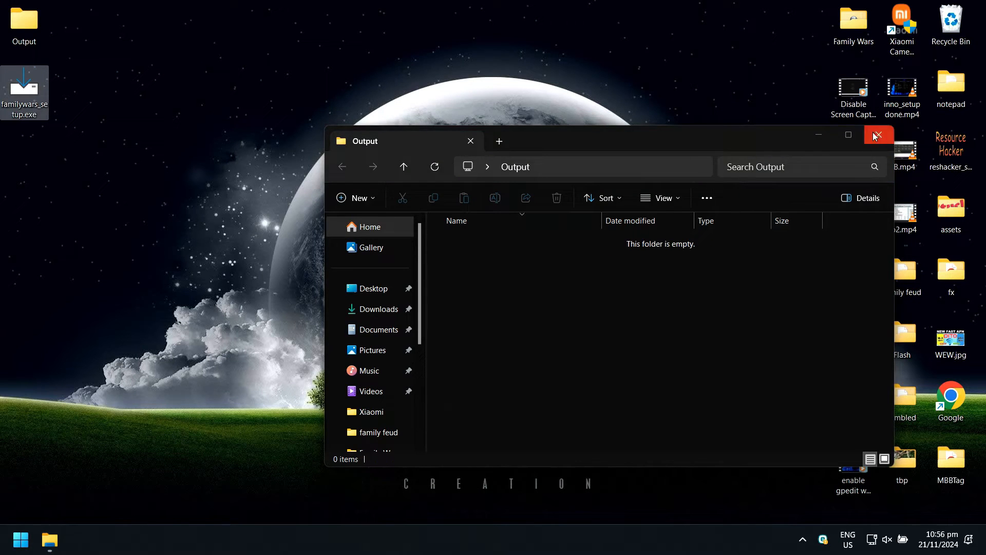
Close the empty Output folder window to reveal the plain desktop
click(878, 135)
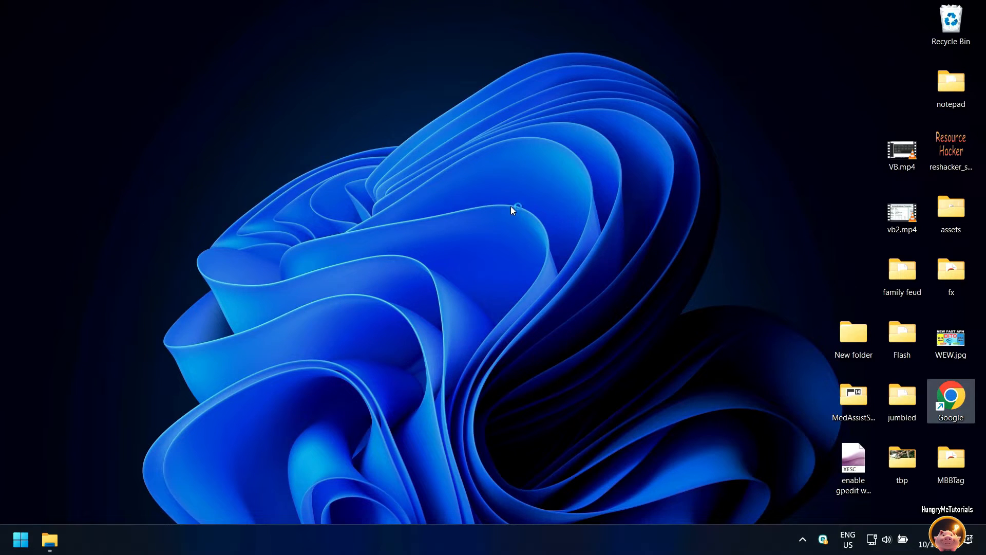
Launch Chrome, search 'inno setup' and download innosetup-6.3.3.exe from the Downloads page
double_click(950, 396)
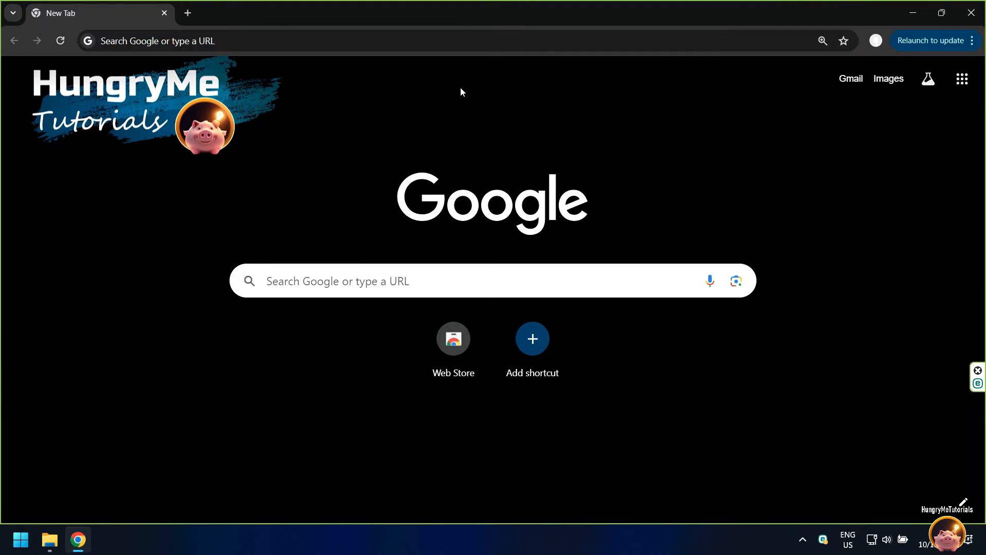
text(inno setup)
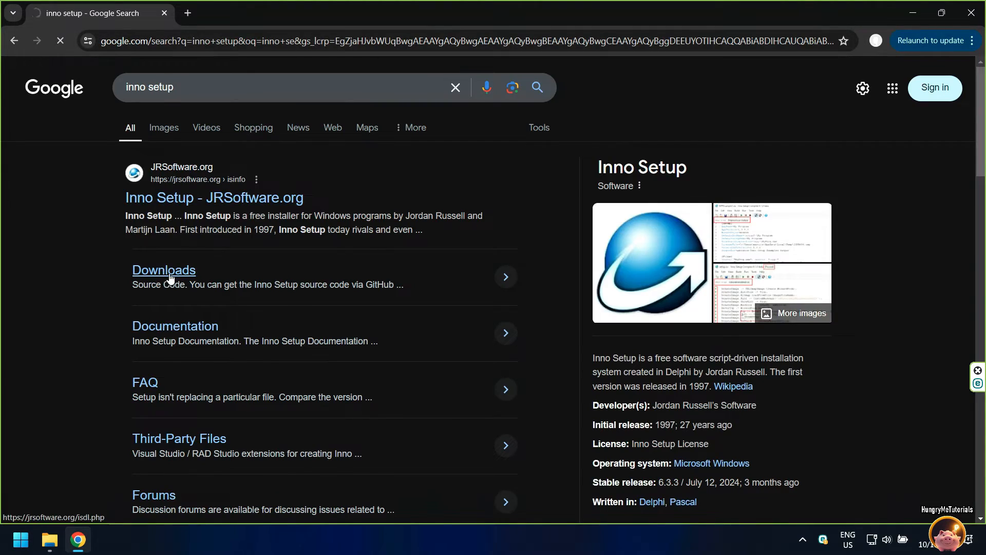
click(163, 269)
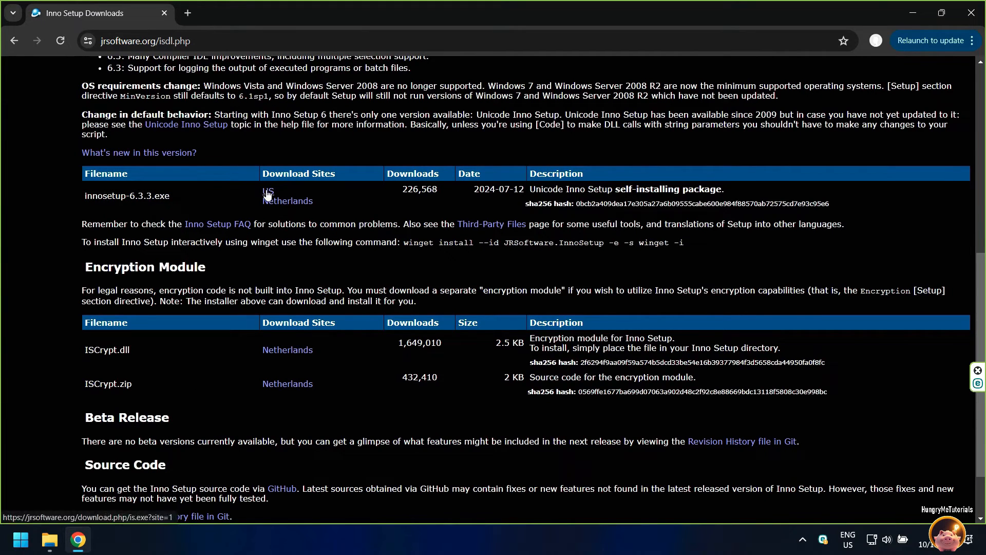
click(269, 191)
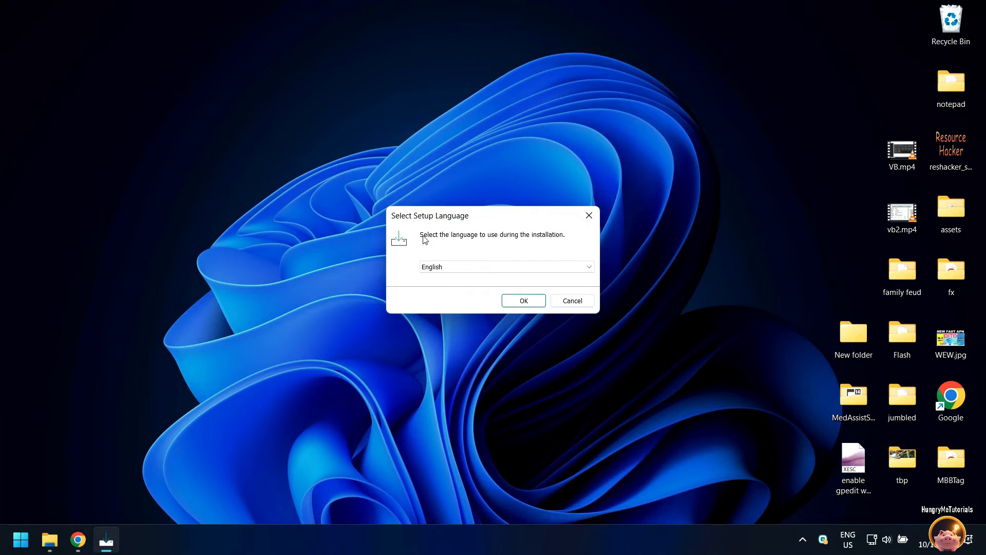
Install Inno Setup 6.3.3 in English with default folders and no .iss association, then launch it
click(523, 300)
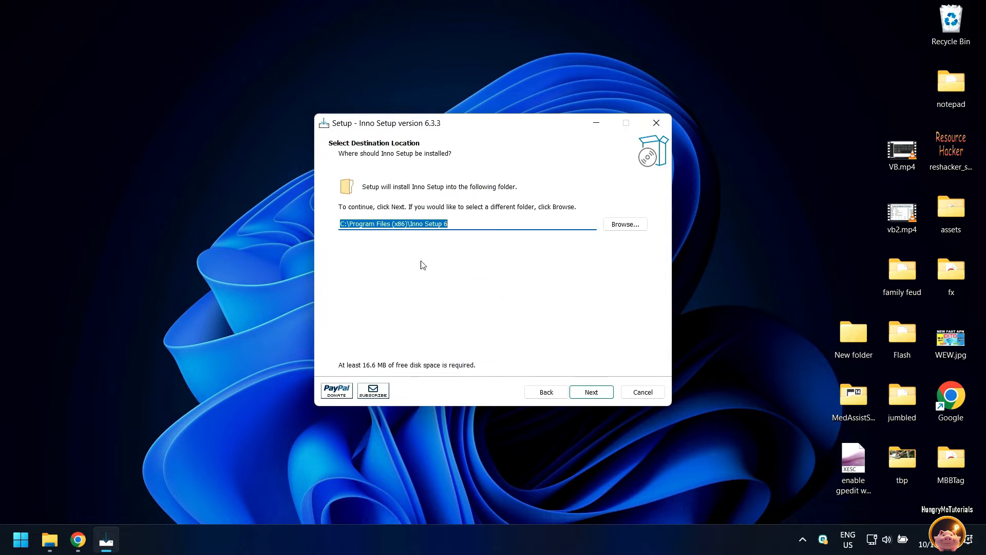
mouse_move(564, 277)
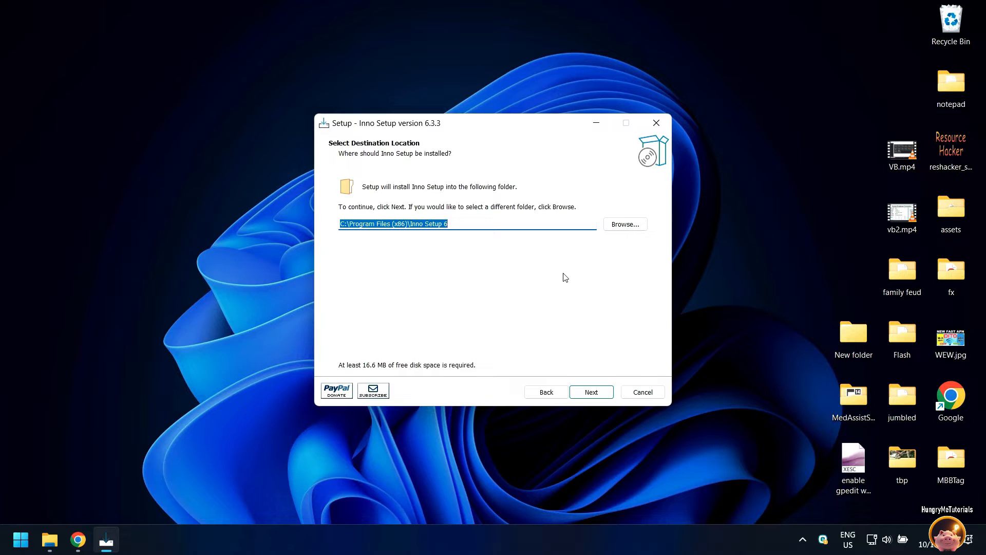
click(590, 392)
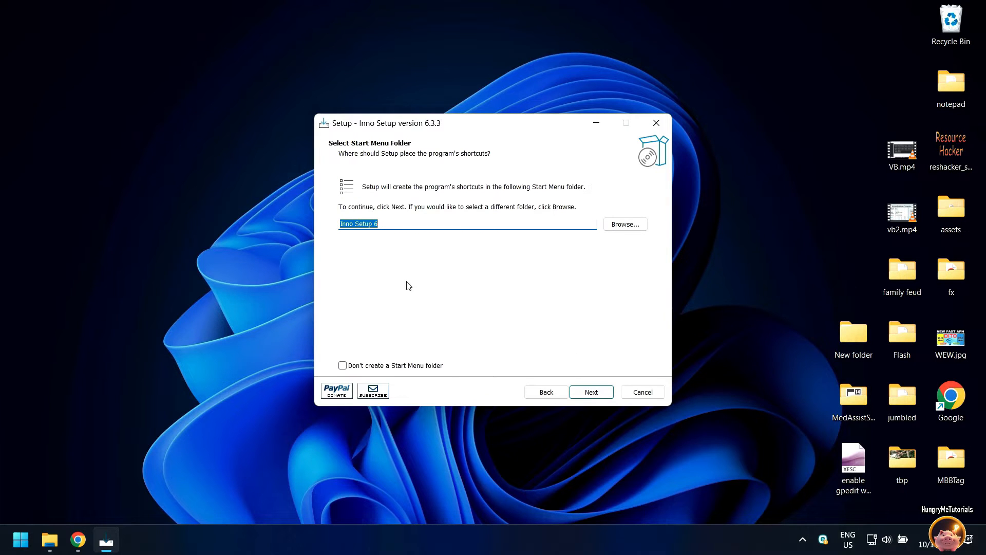
click(590, 391)
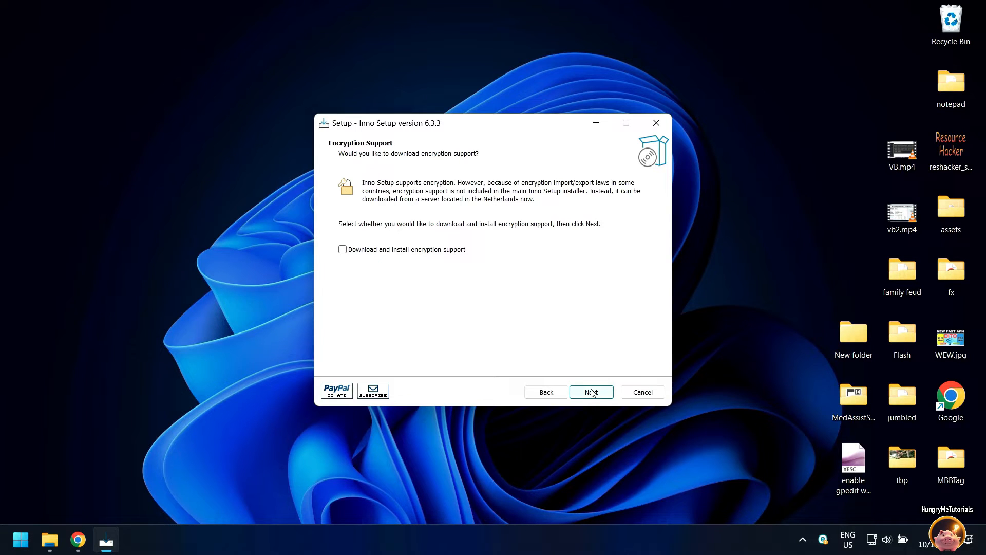
click(590, 392)
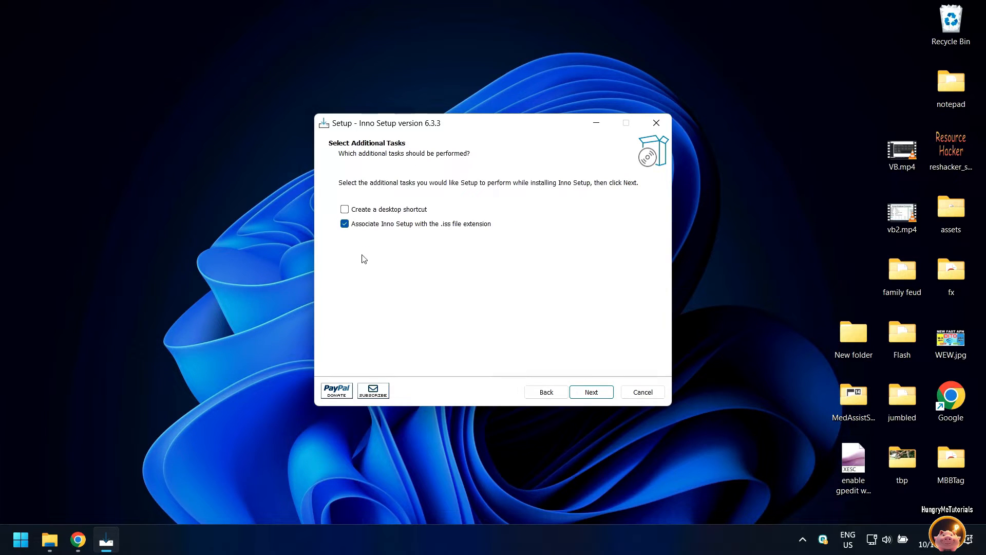
click(344, 223)
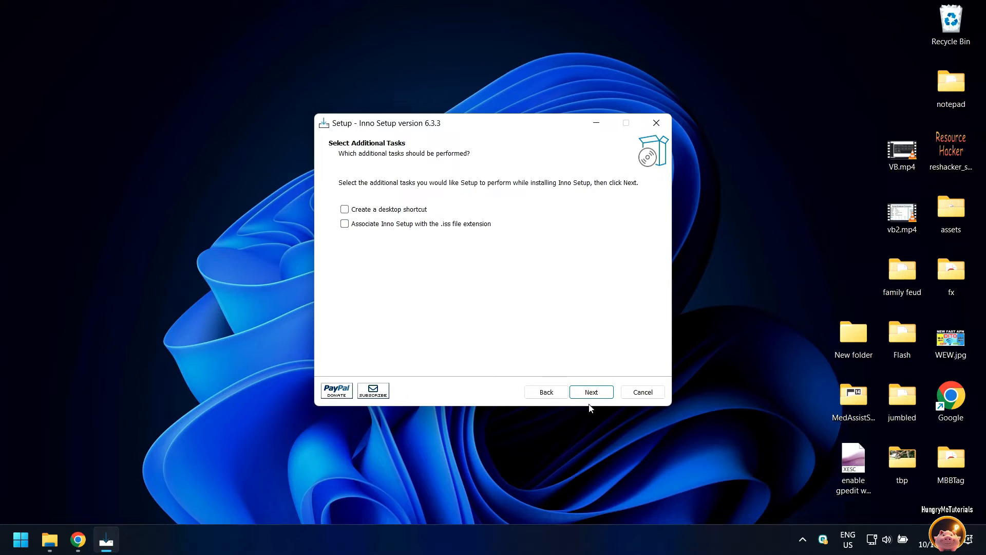
click(591, 392)
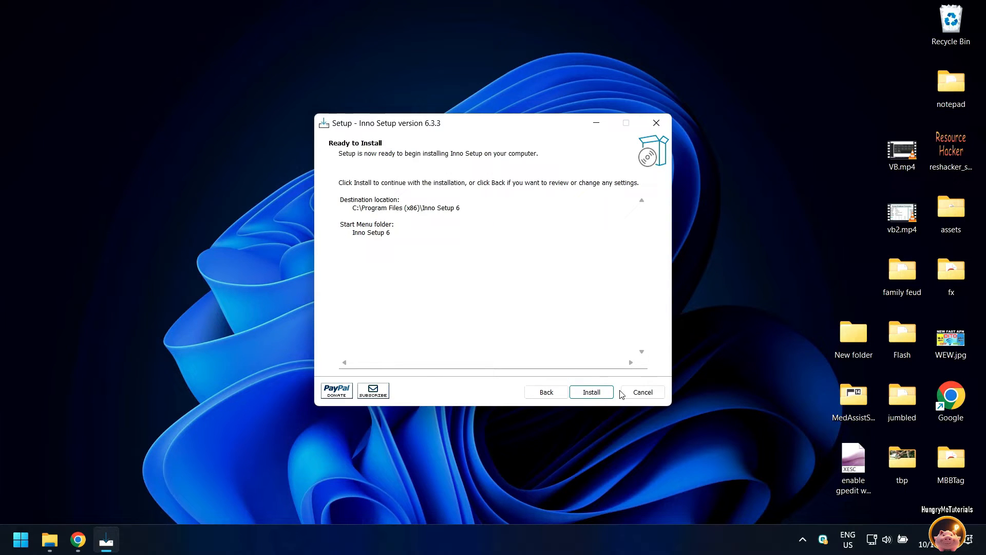
click(590, 392)
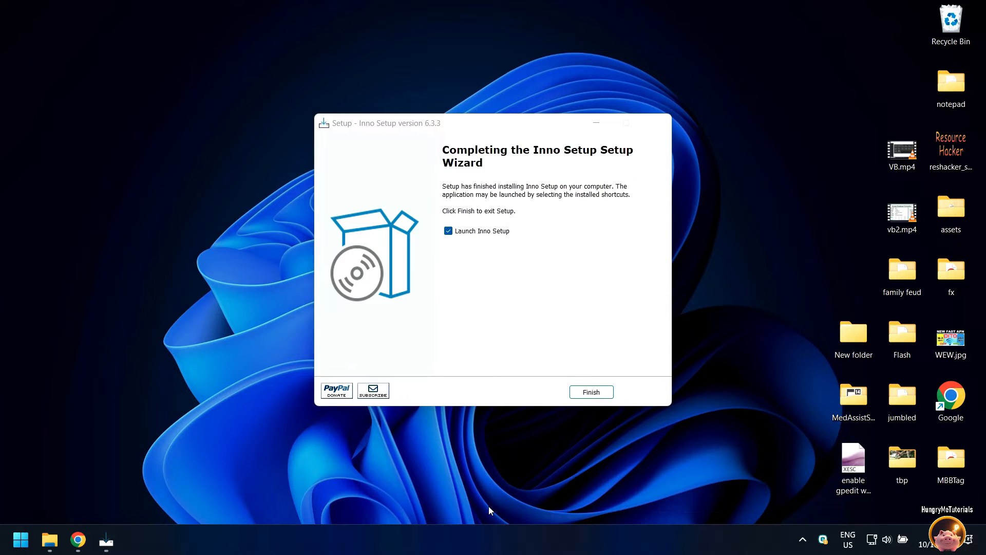
mouse_move(519, 467)
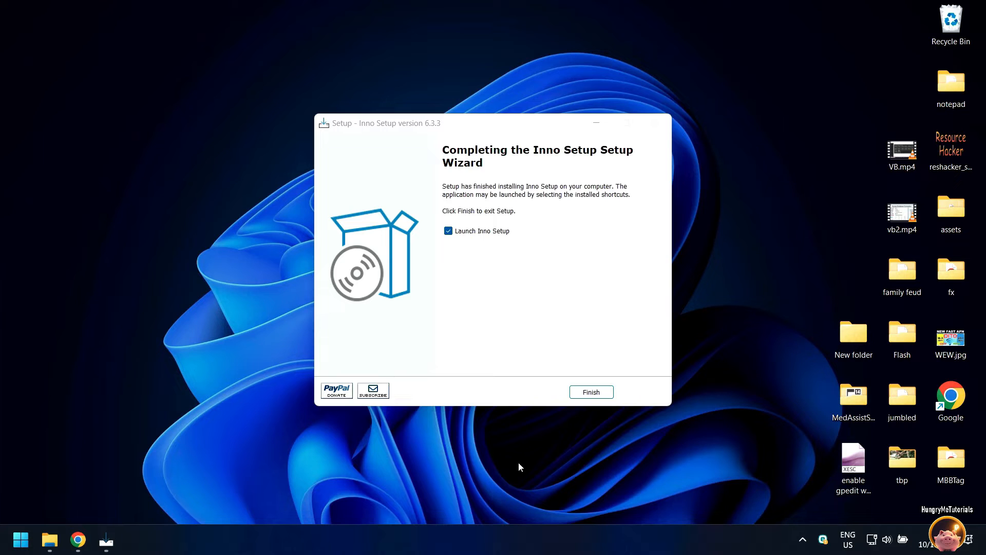
click(590, 391)
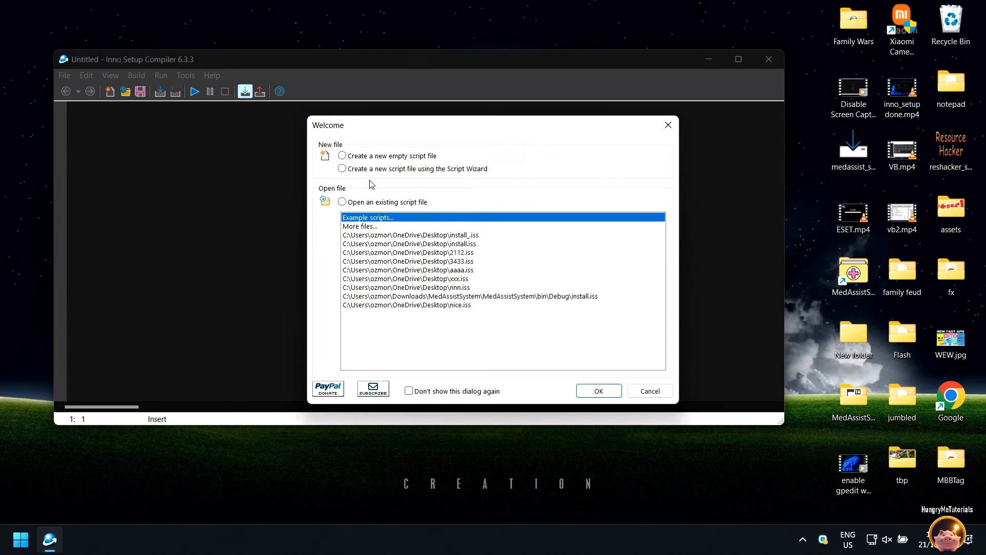
Choose 'Create a new script file using the Script Wizard' in the Welcome dialog
click(342, 169)
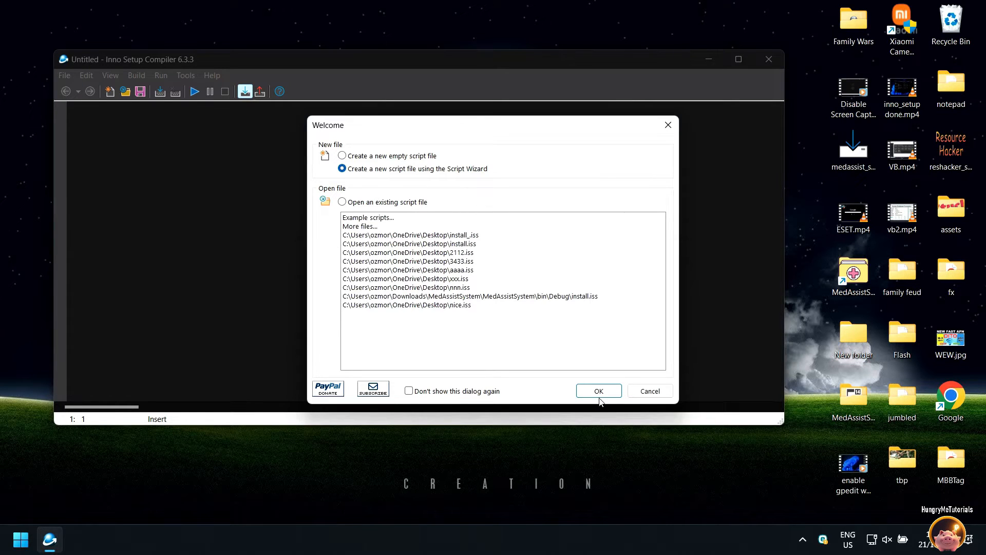
click(597, 390)
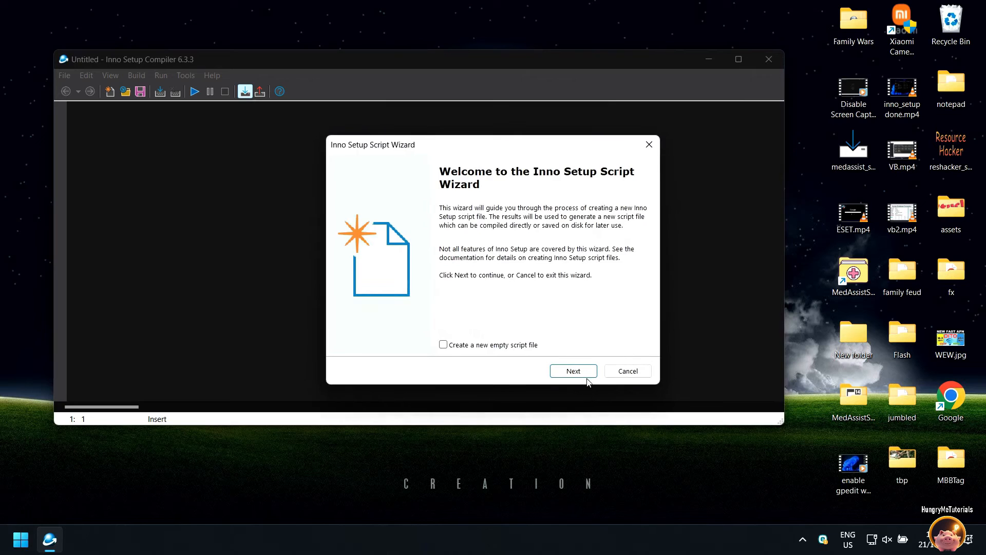
click(572, 371)
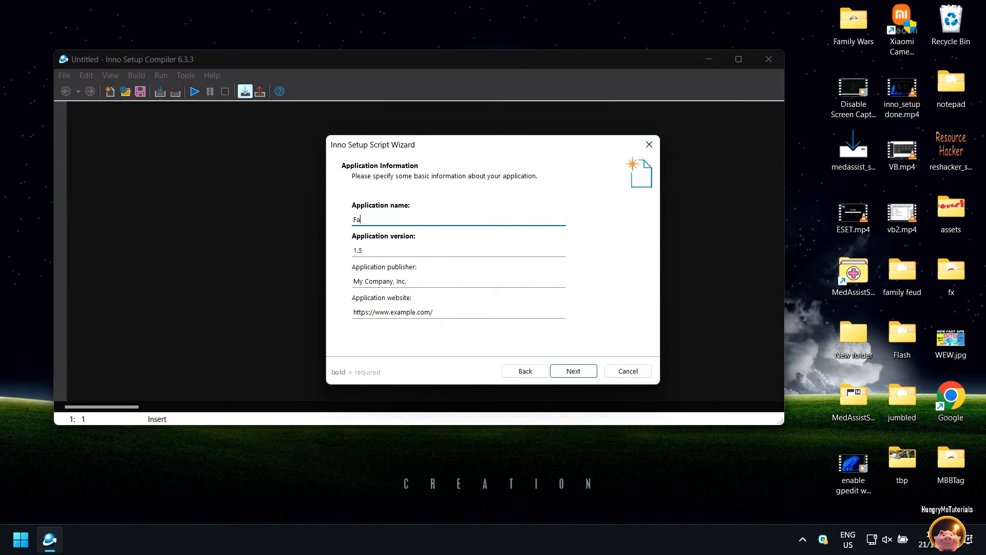
text(mily)
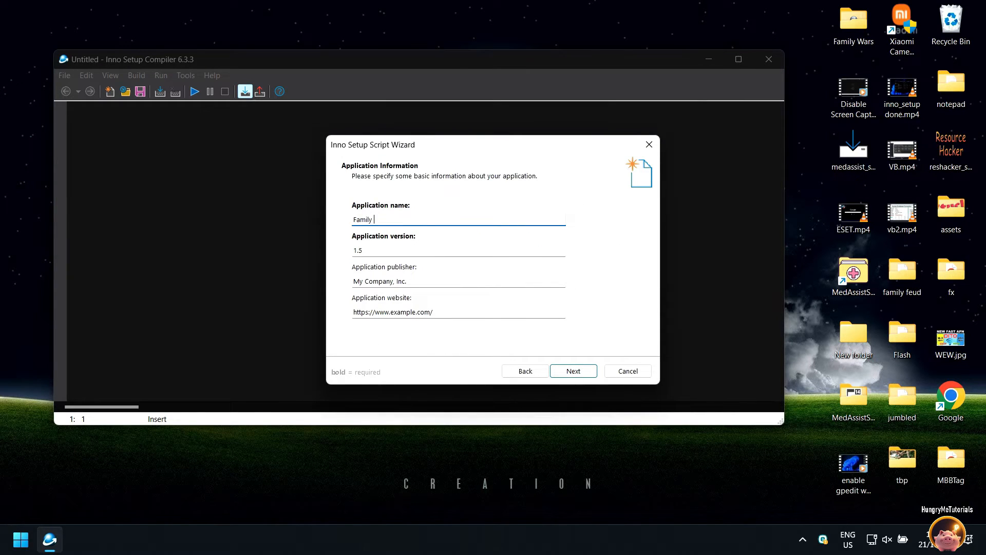
text(Wars)
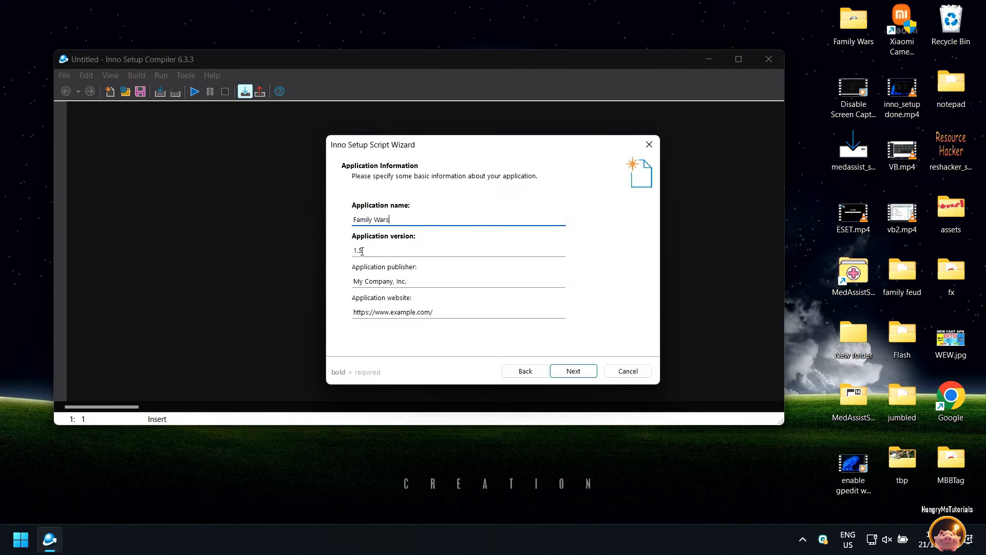
triple_click(379, 280)
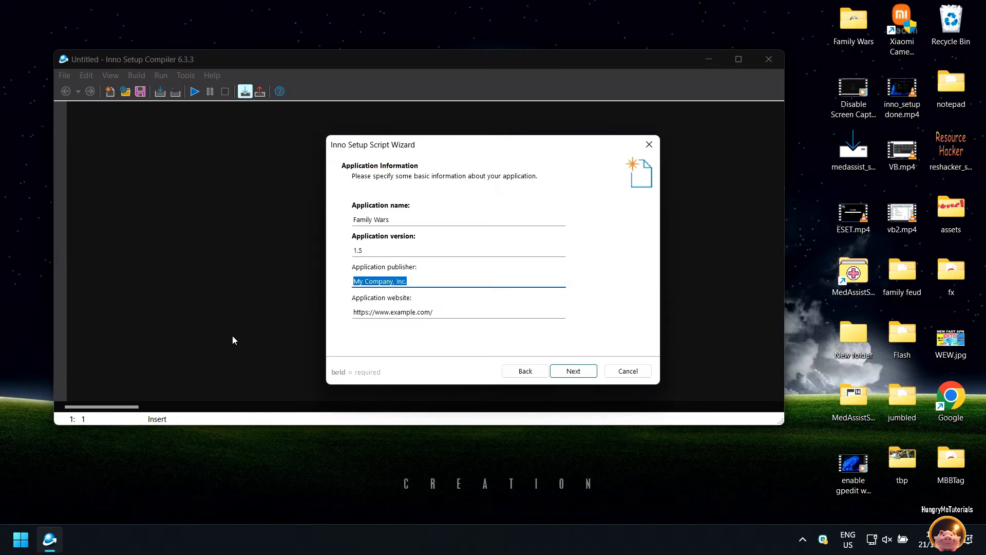
text(HungryMeTutorials)
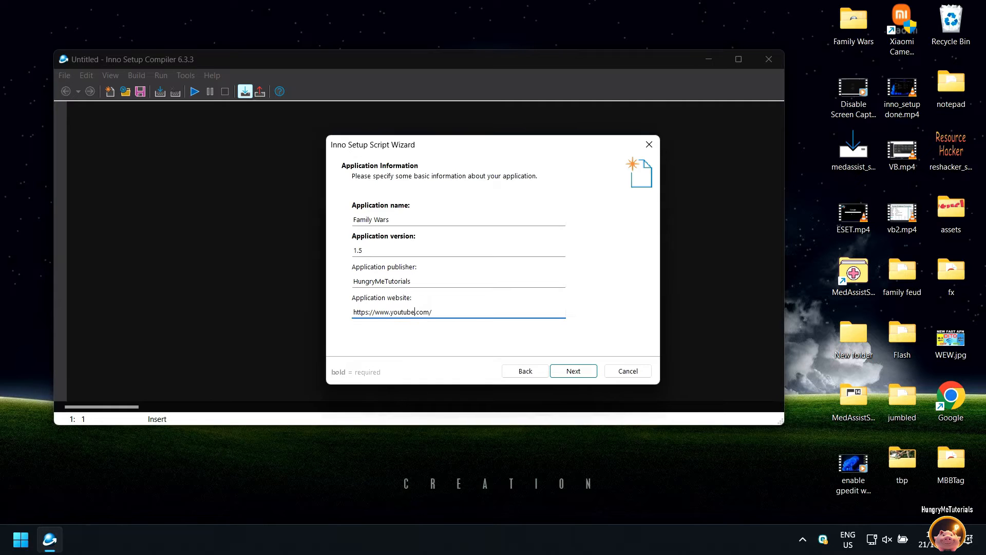
text(@HungryMeT)
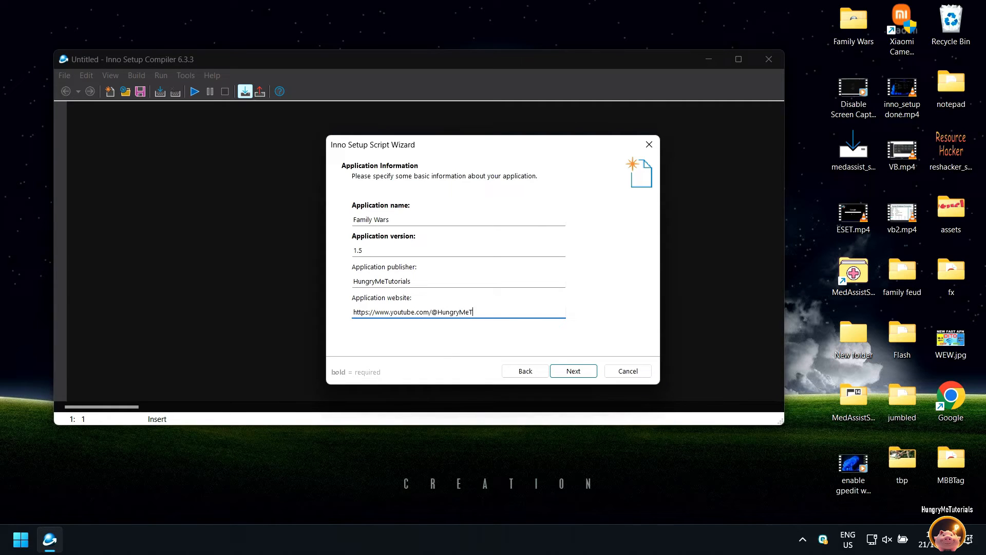
text(utorials)
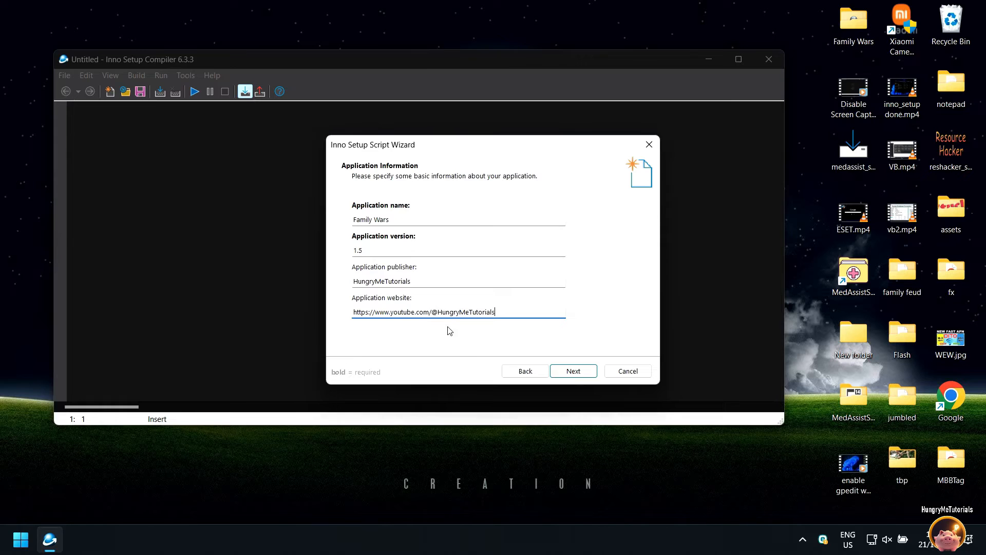
click(572, 370)
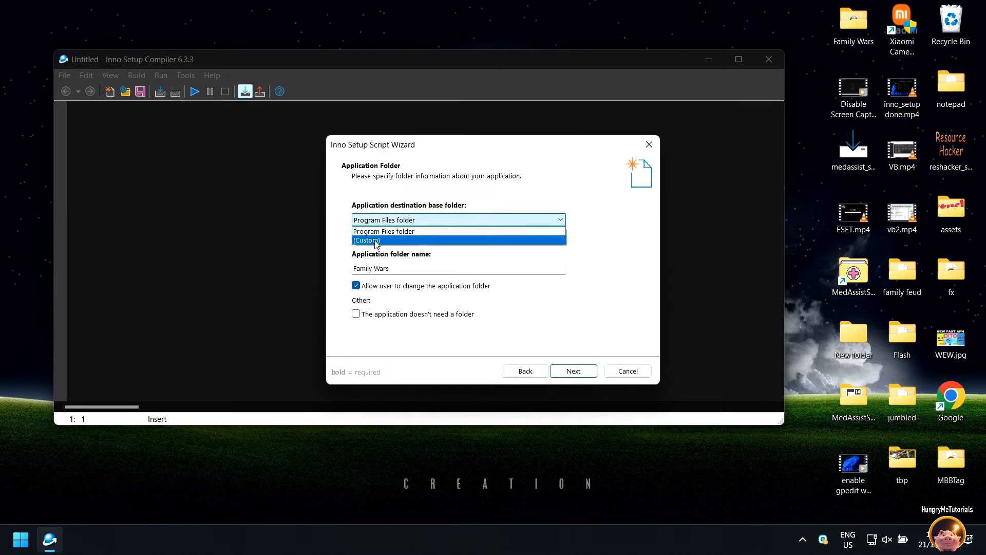
Set the destination base folder to a custom {commonpf} path, keeping the Family Wars folder name
click(367, 240)
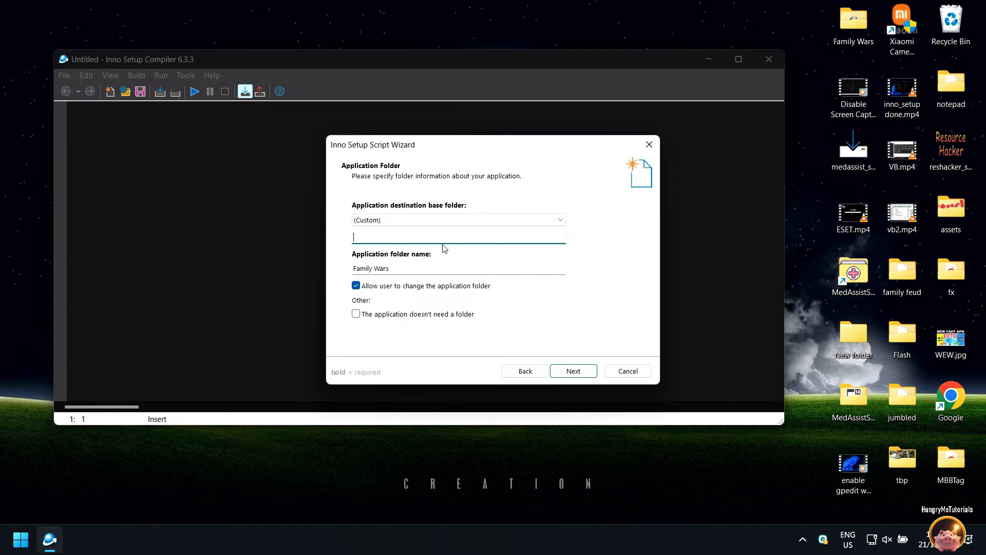
text({commonpf})
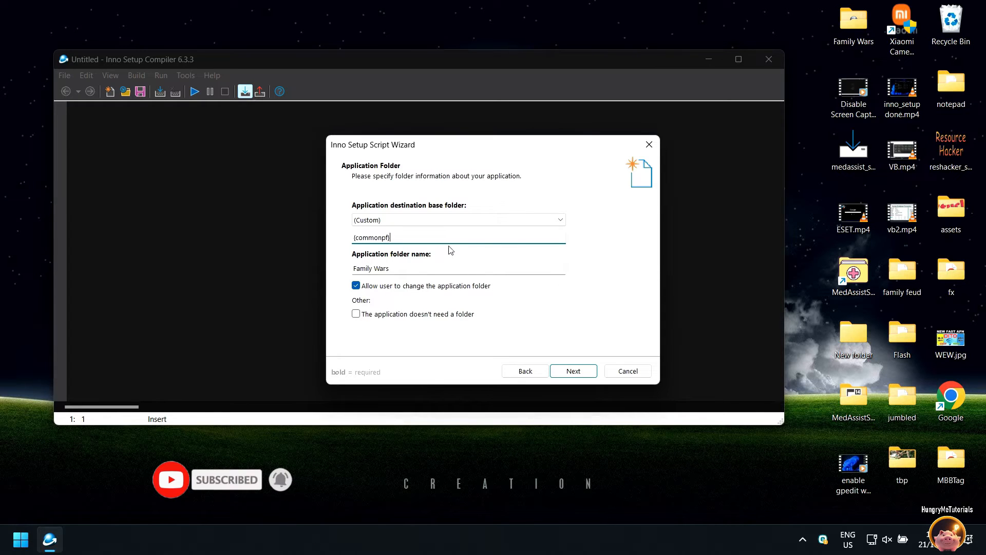
mouse_move(517, 258)
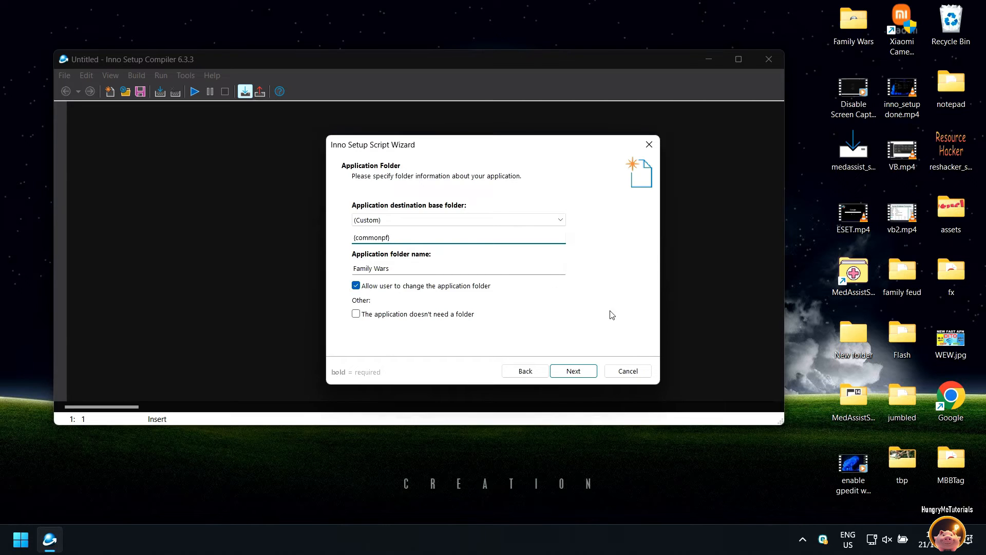
mouse_move(551, 389)
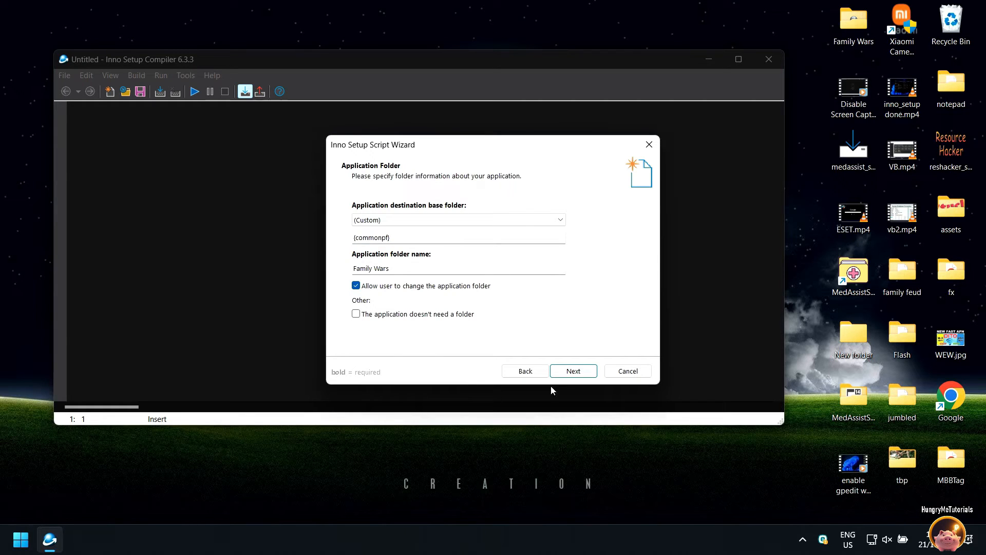
click(572, 370)
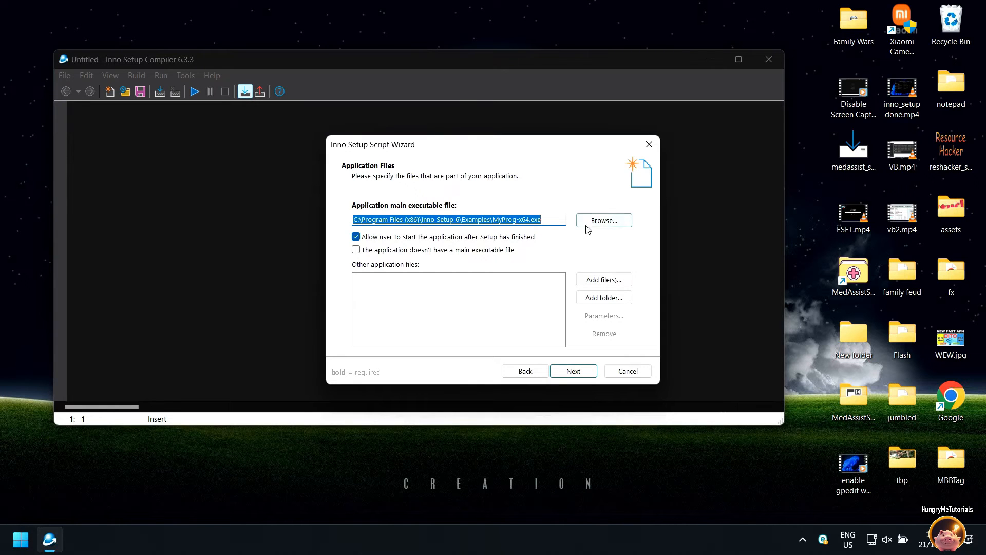
Select Family Wars.exe as the application's main executable file
click(603, 220)
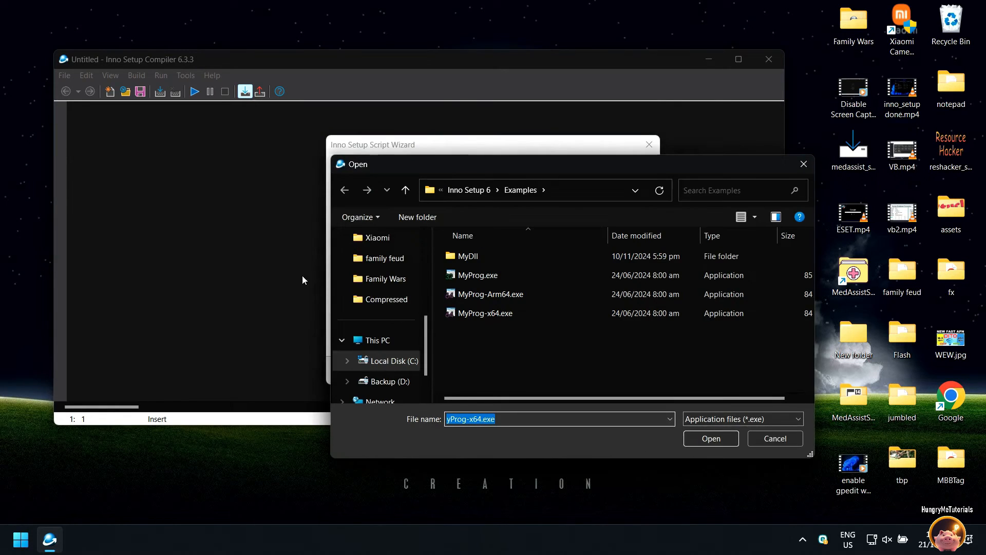
click(379, 303)
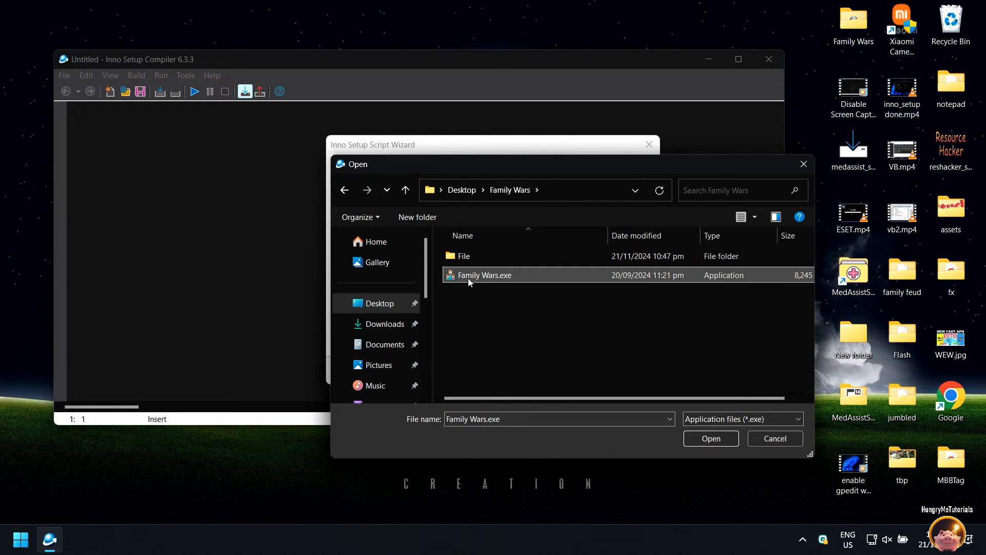
click(710, 438)
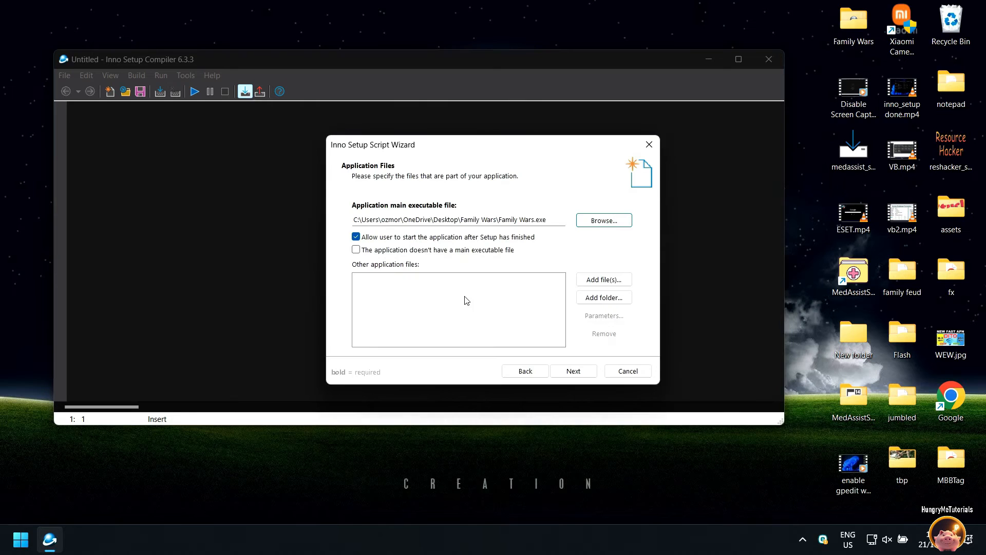
mouse_move(602, 297)
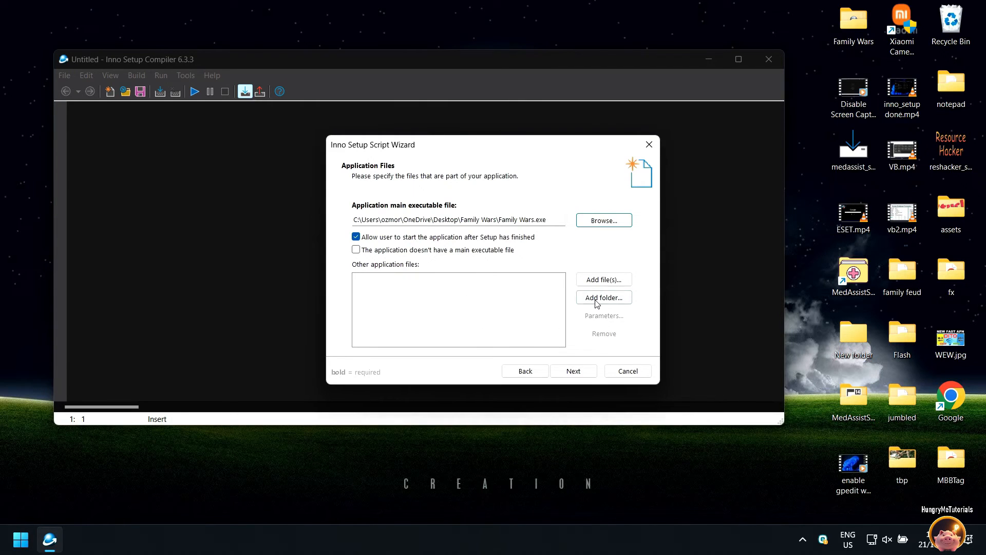
Add the whole Family Wars folder, including subfolders, as application files
click(602, 297)
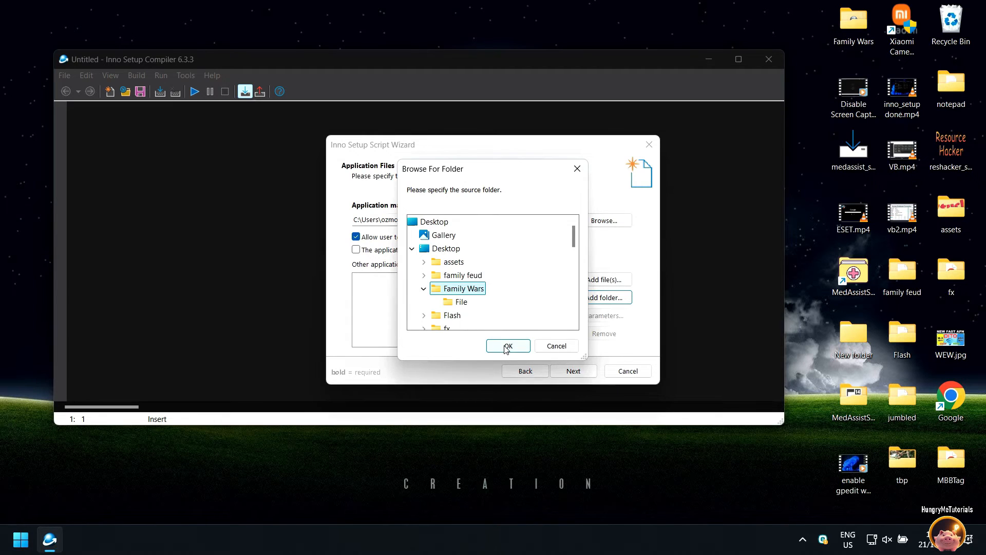
click(508, 346)
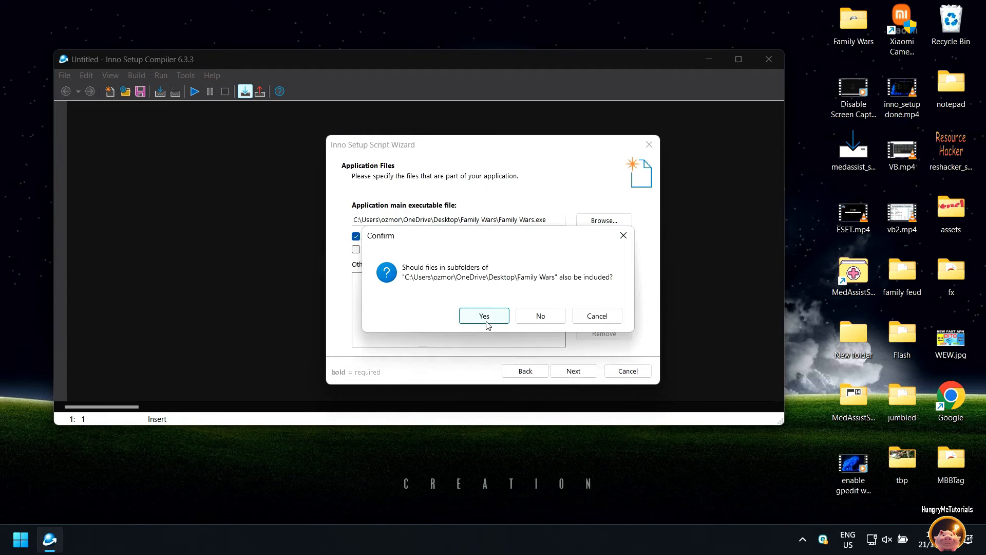
click(484, 316)
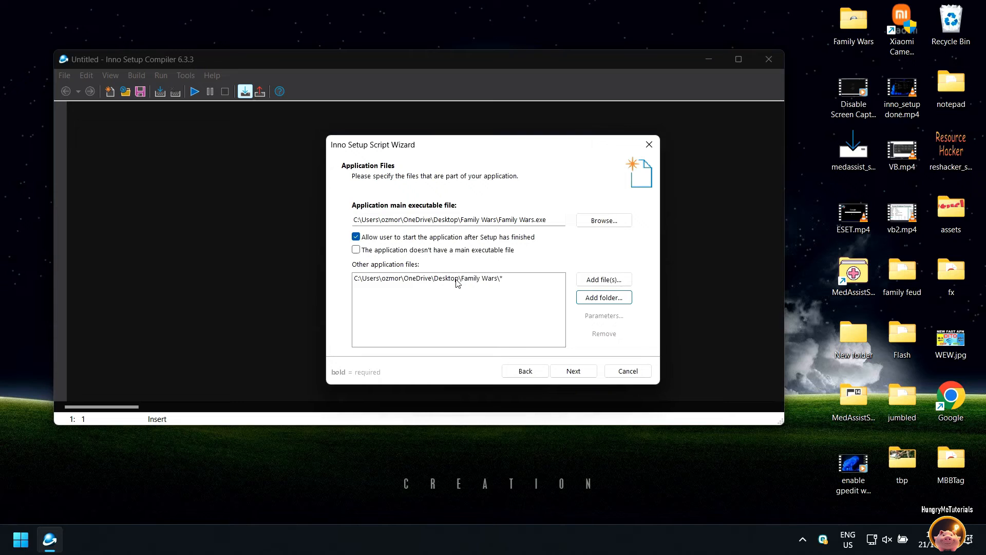
click(572, 371)
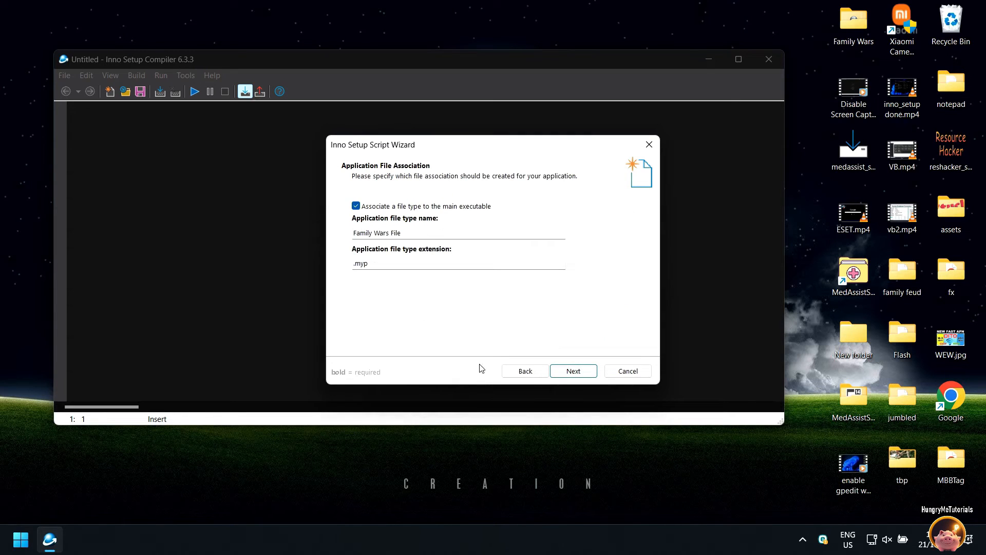
Turn off file type association; keep default shortcuts, no documentation, and administrative install mode
click(356, 206)
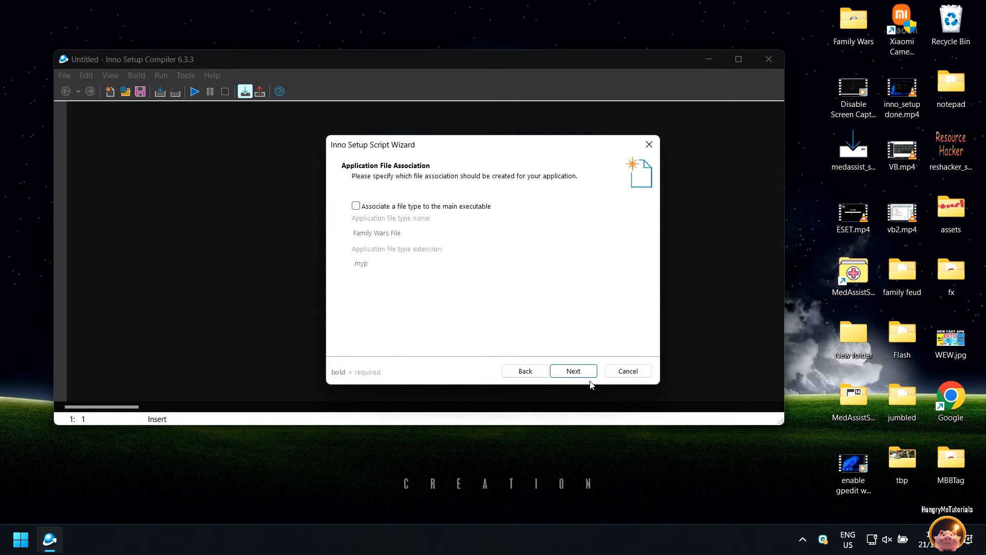
click(572, 370)
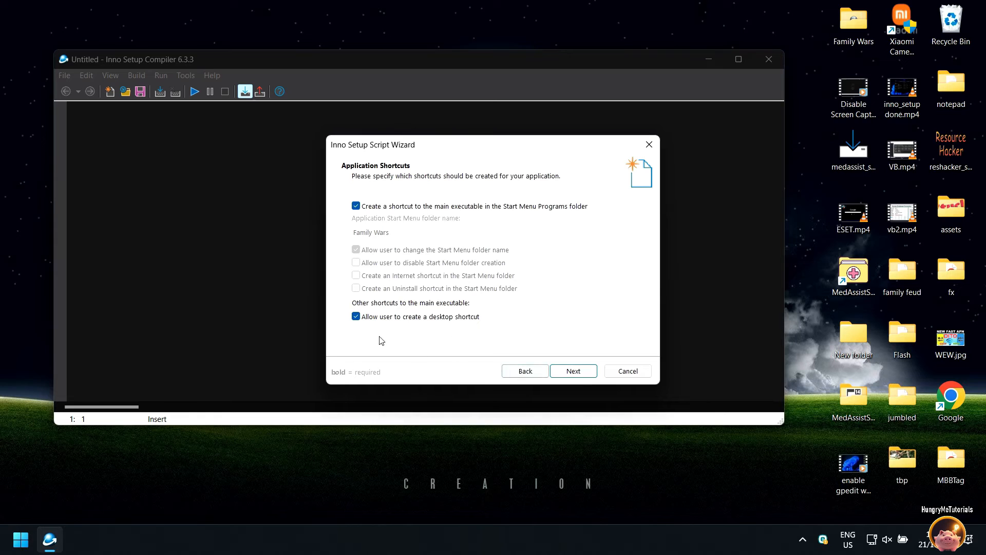
click(572, 371)
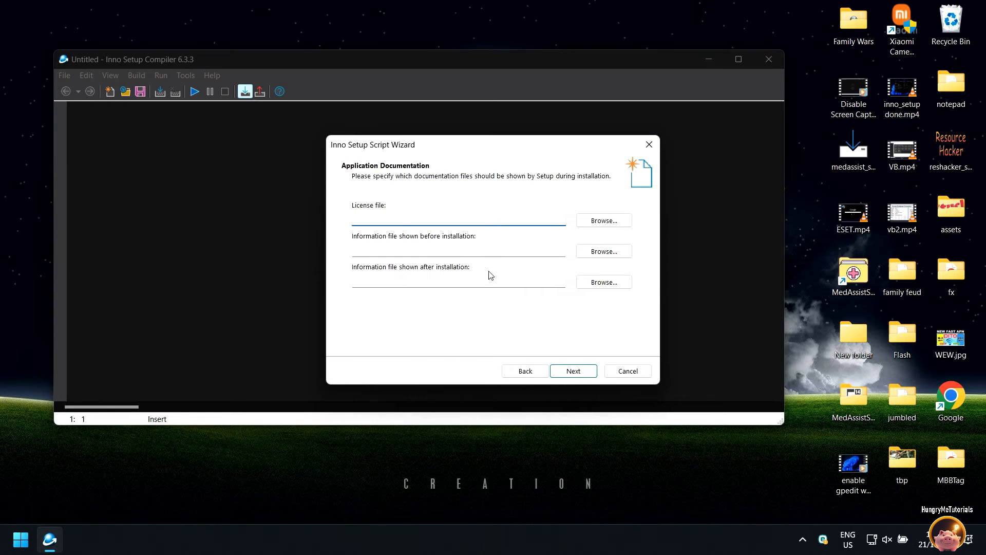
click(457, 219)
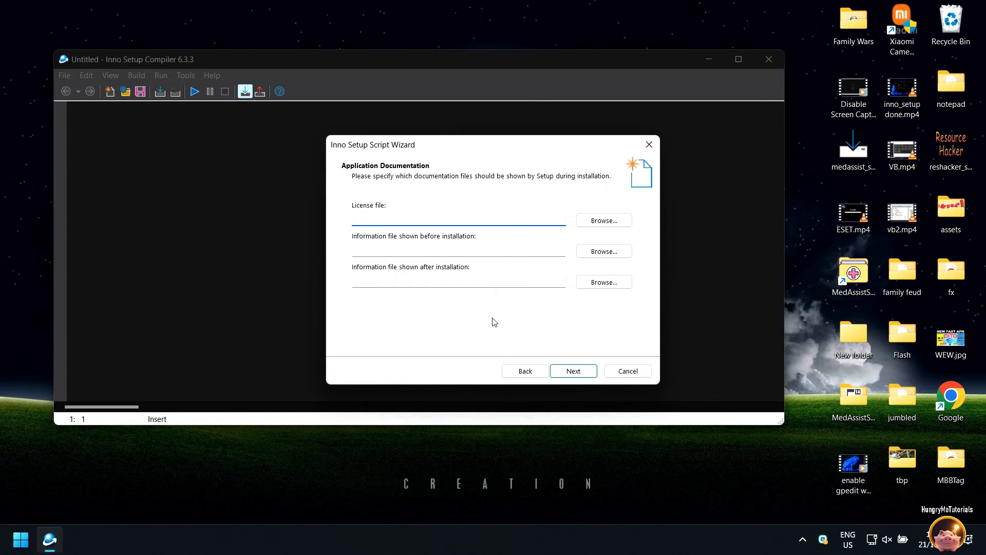
click(572, 371)
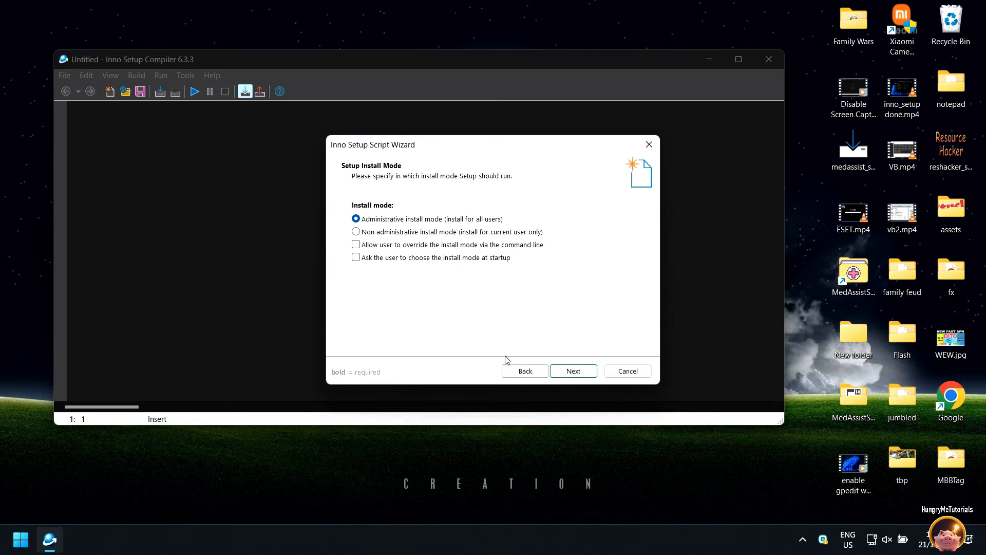
click(572, 370)
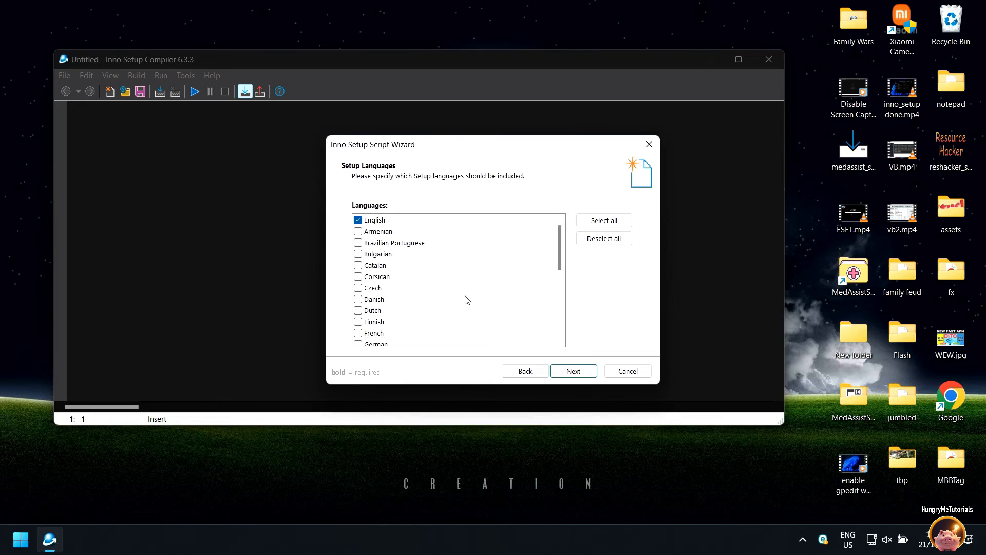
mouse_move(564, 392)
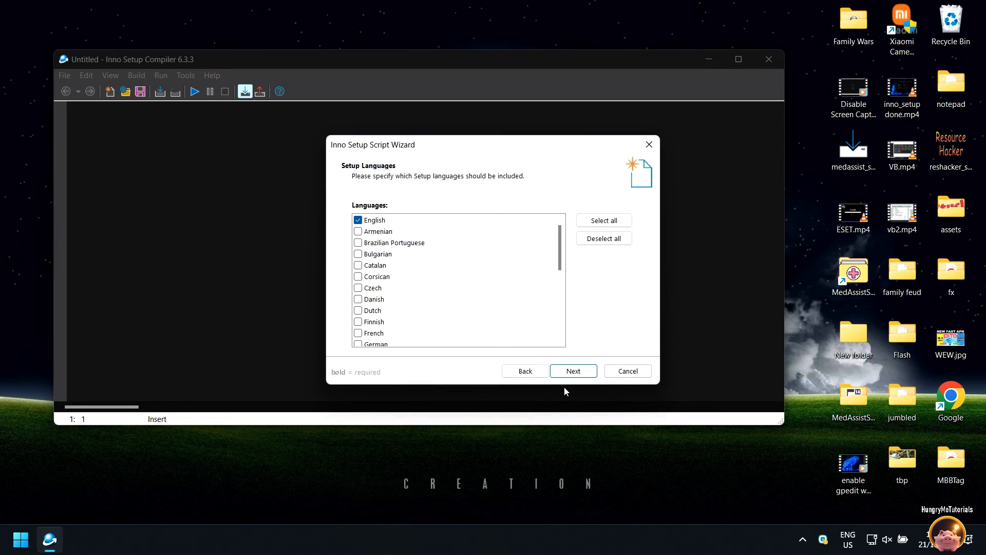
Keep English only, set output base file name to familywars_setup, and finish the wizard
click(572, 371)
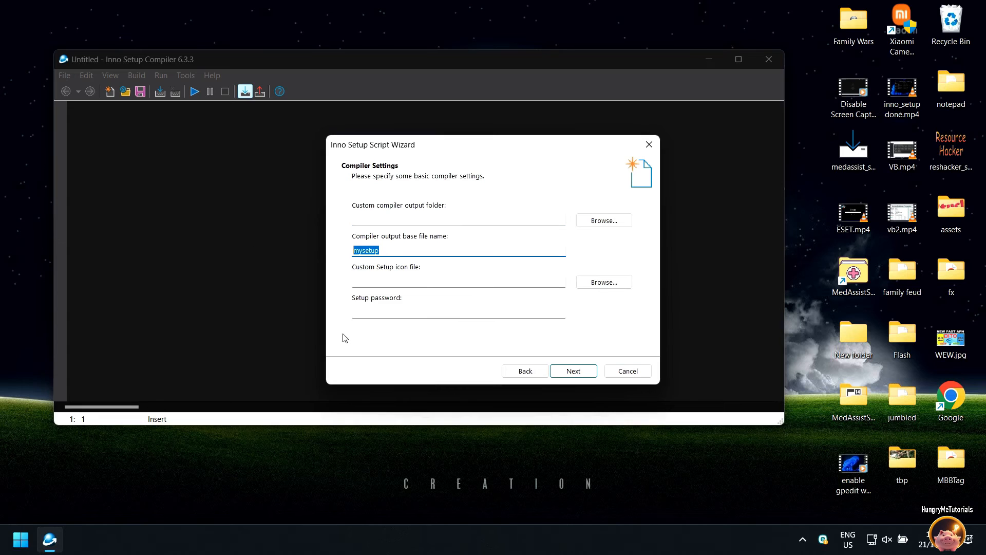
text(f)
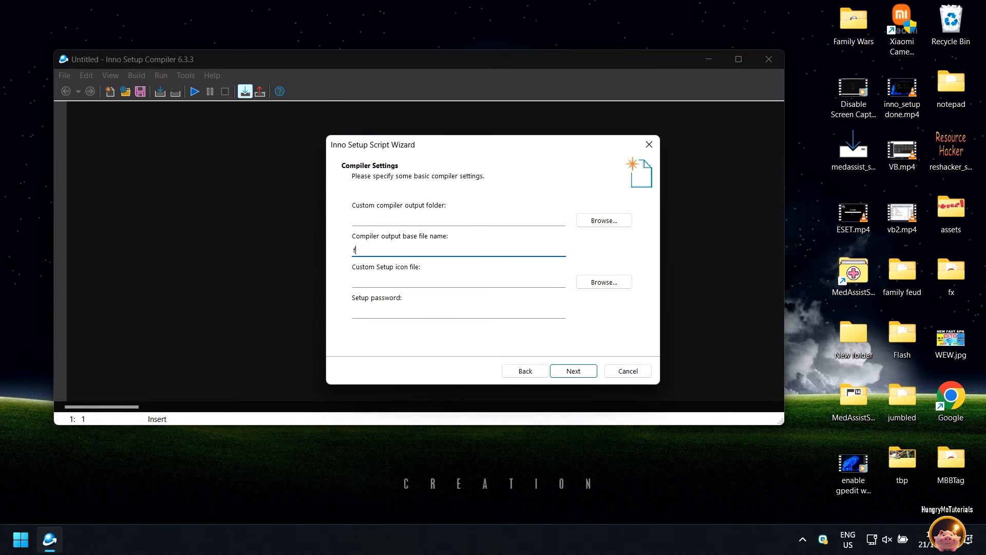
text(amilywars)
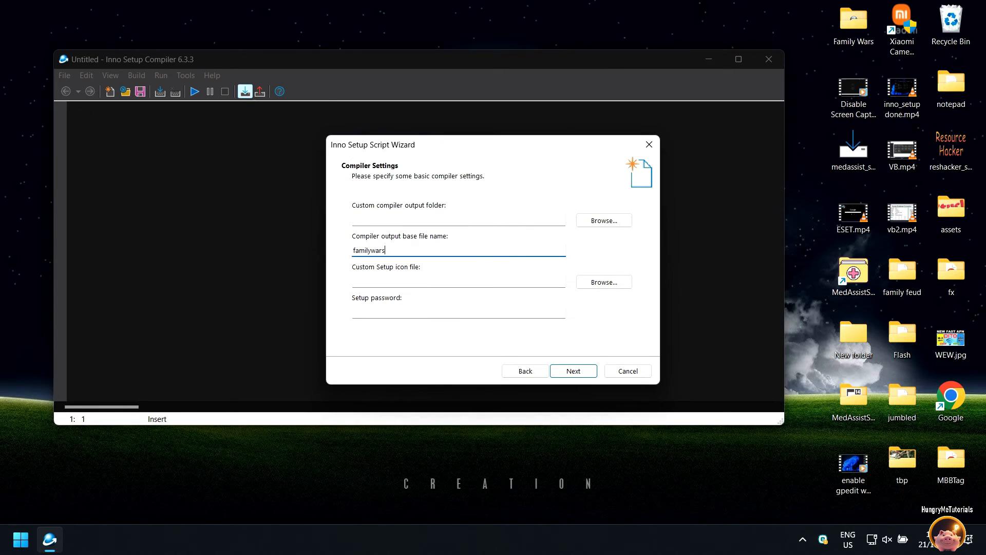
text(_setup)
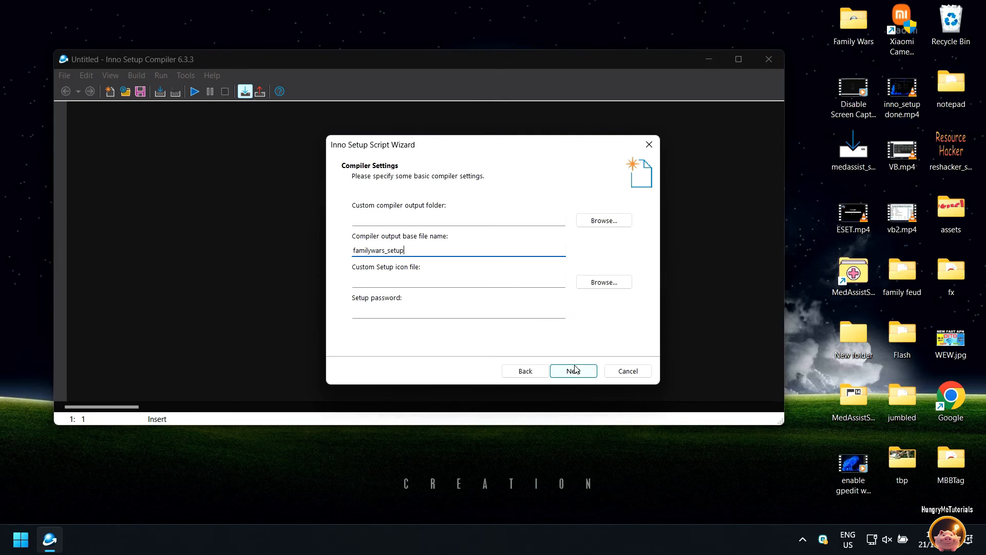
click(572, 370)
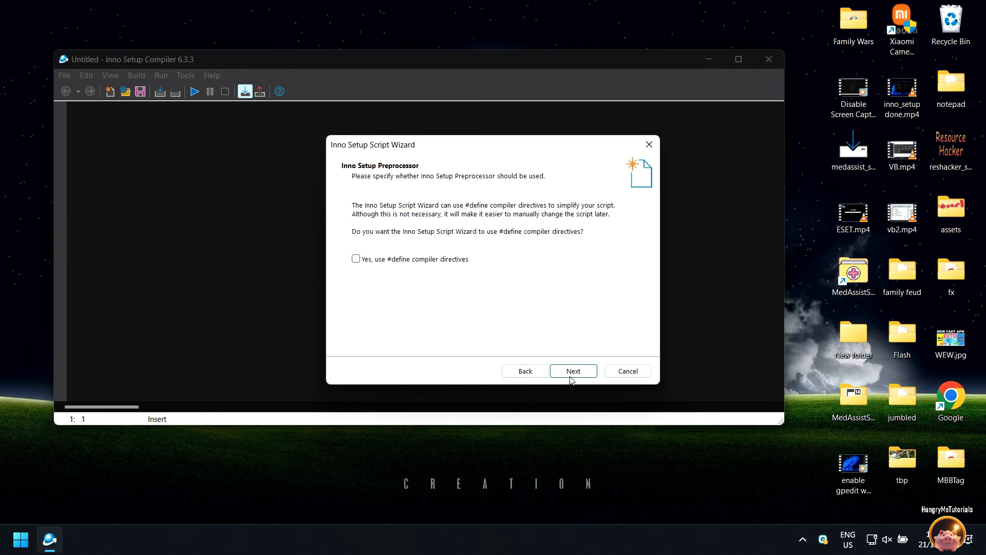
click(572, 371)
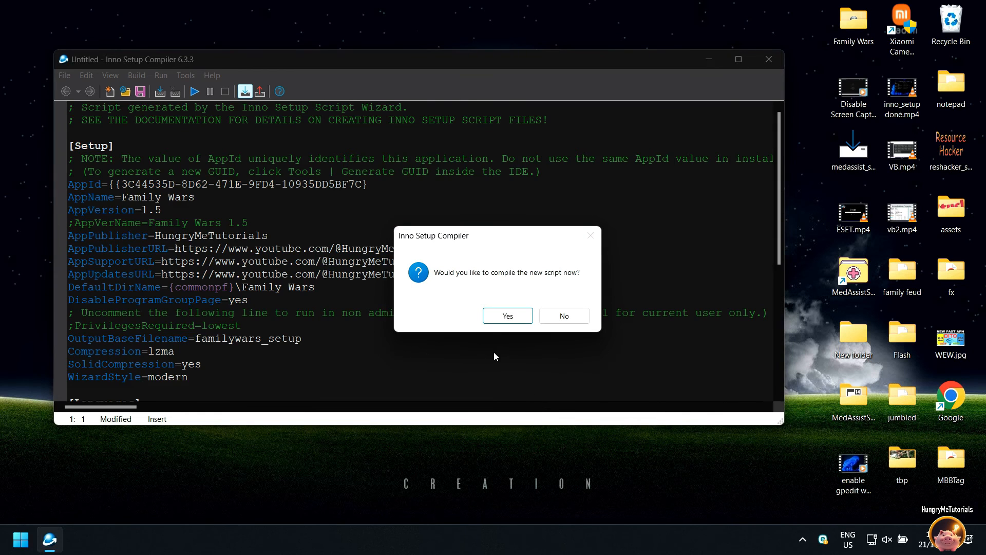
mouse_move(494, 336)
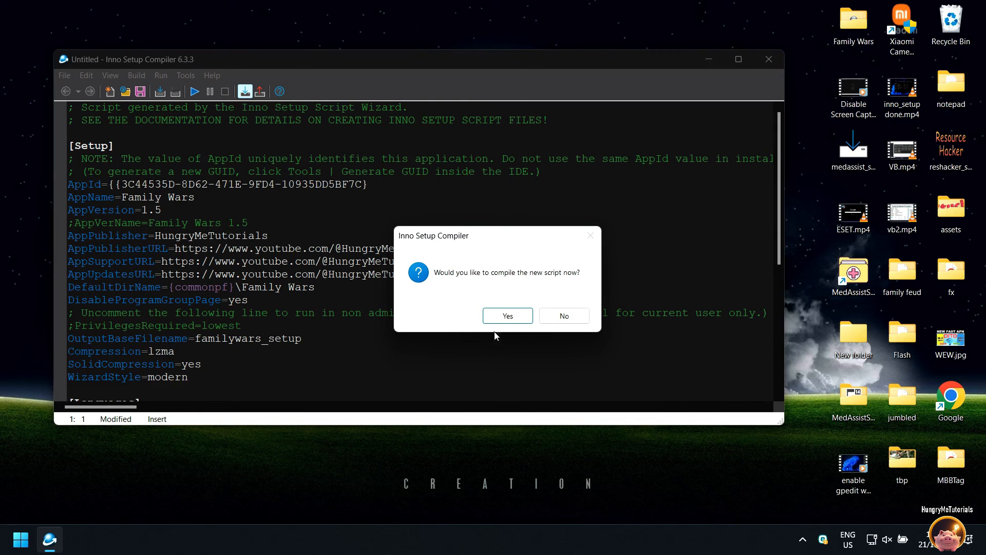
Compile the installer, first saving the script as abc.iss on the desktop
click(507, 315)
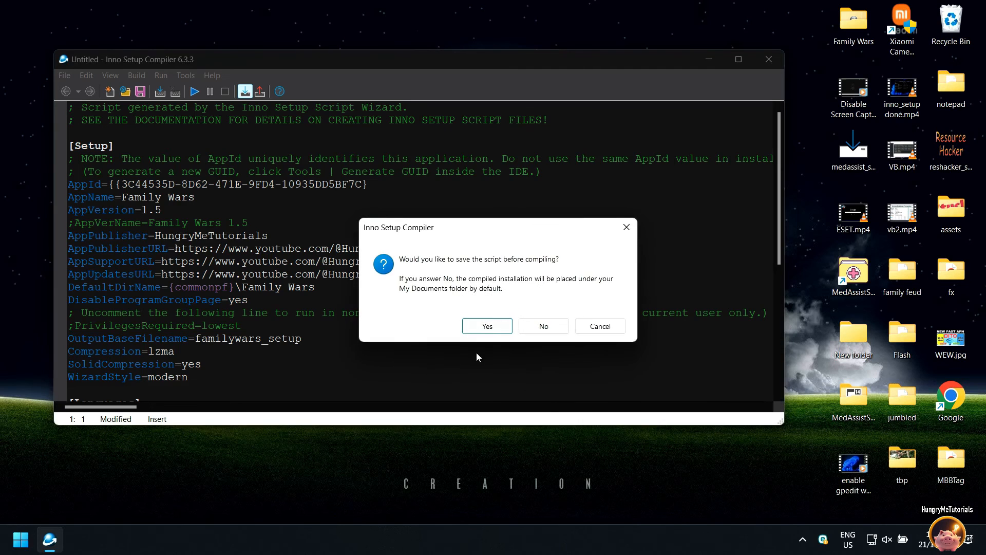
click(486, 325)
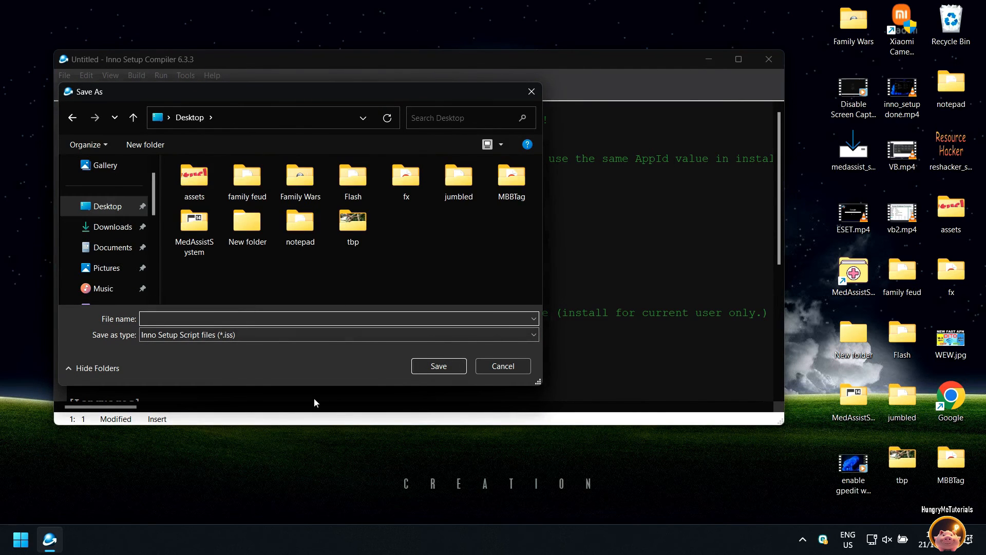
text(abc)
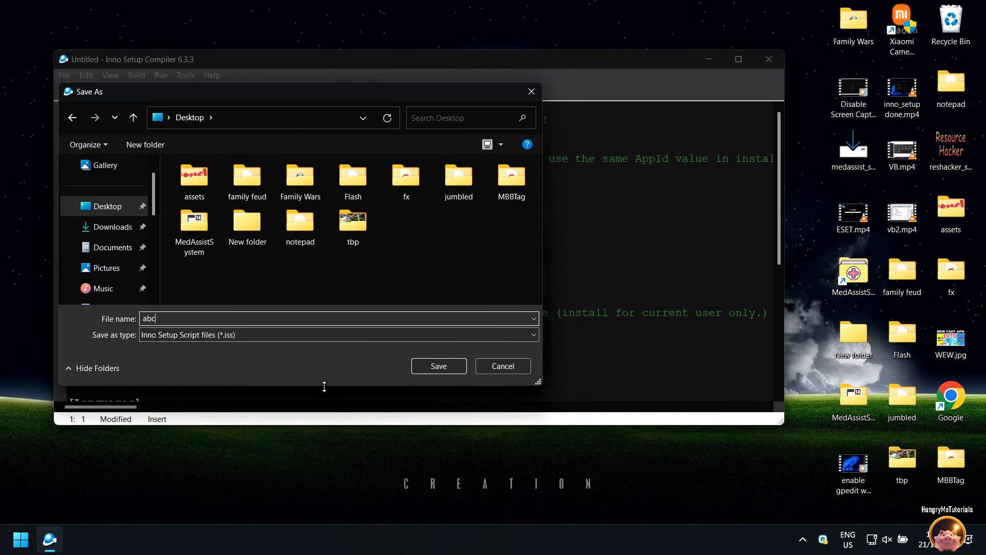
click(438, 365)
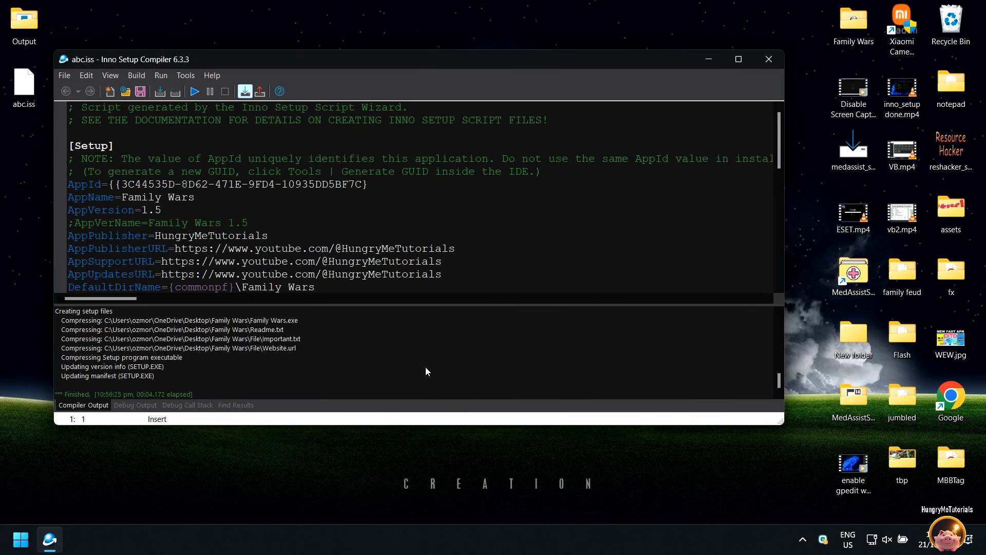
mouse_move(768, 59)
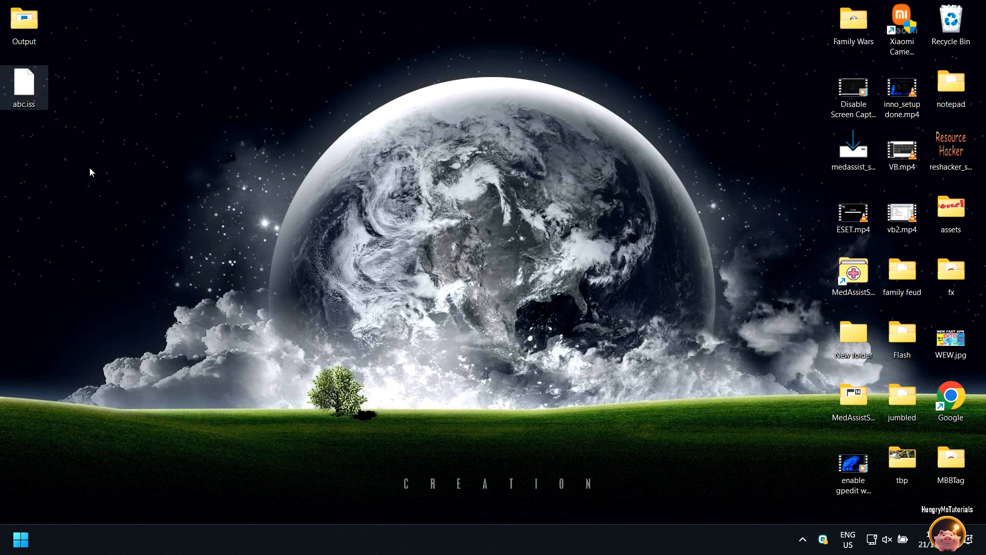
Put familywars_setup.exe on the desktop, close the emptied Output folder, and run the Family Wars installer
double_click(23, 19)
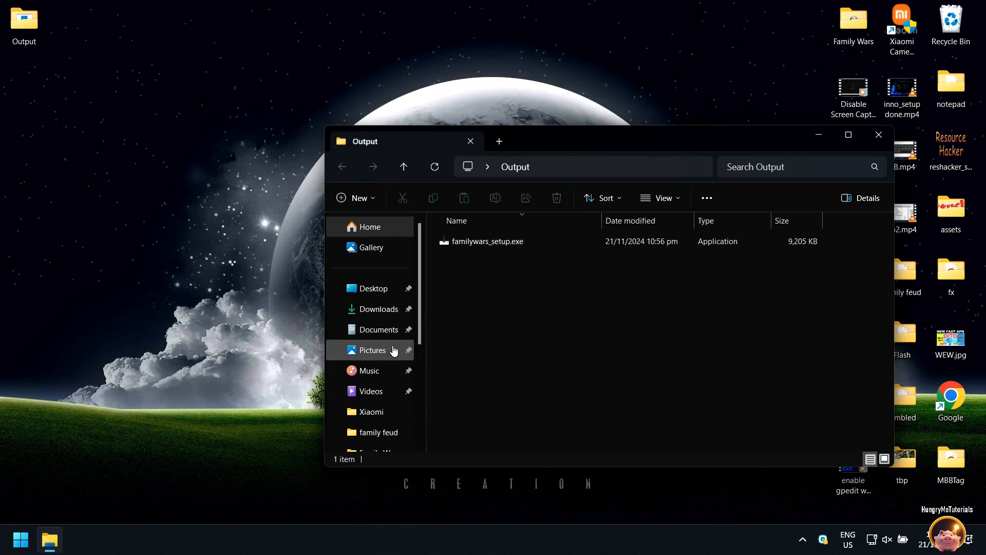
drag(487, 241, 25, 91)
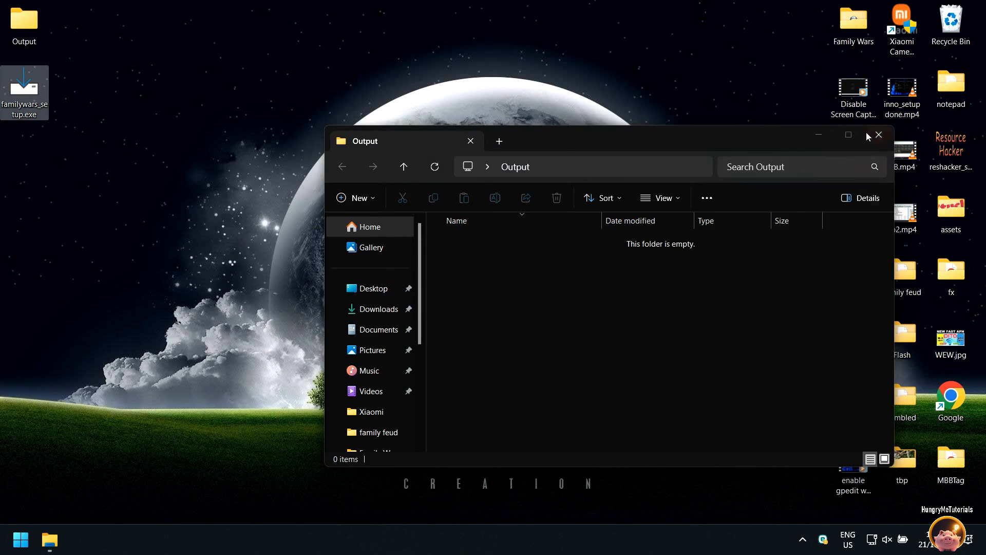
click(877, 134)
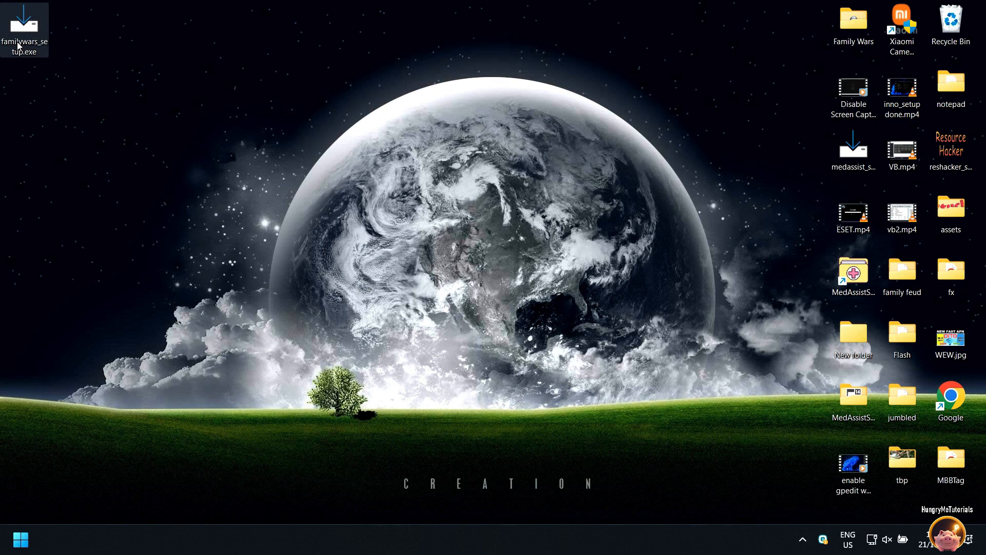
mouse_move(25, 22)
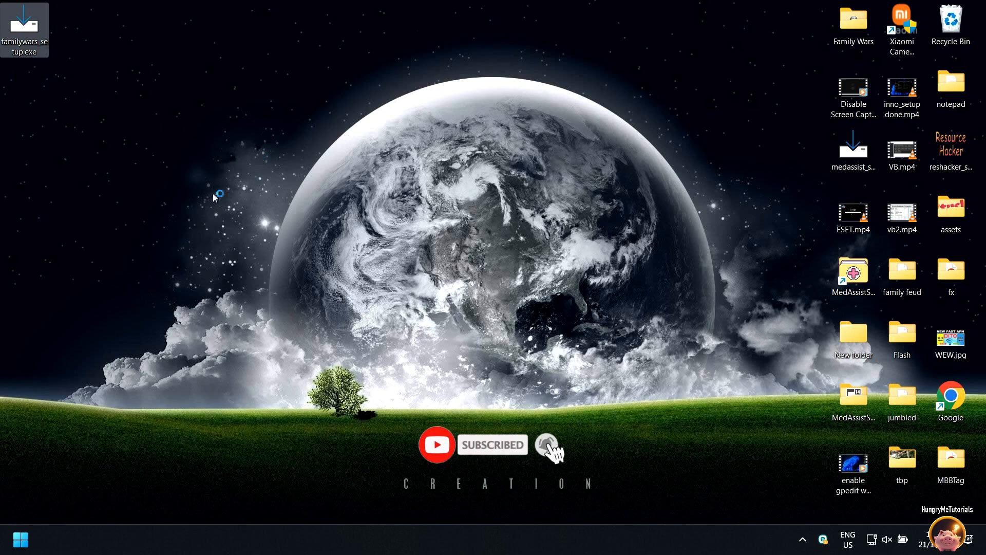
double_click(25, 30)
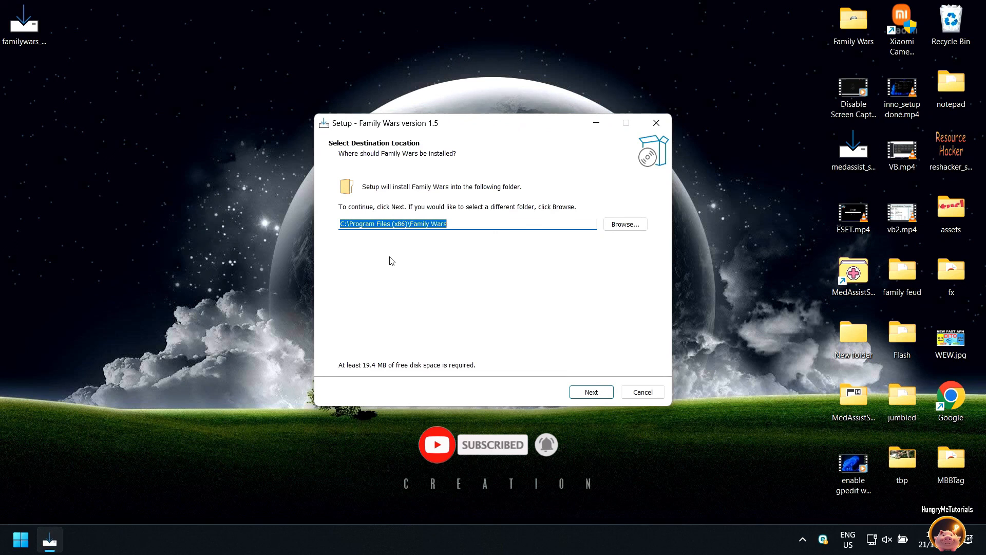